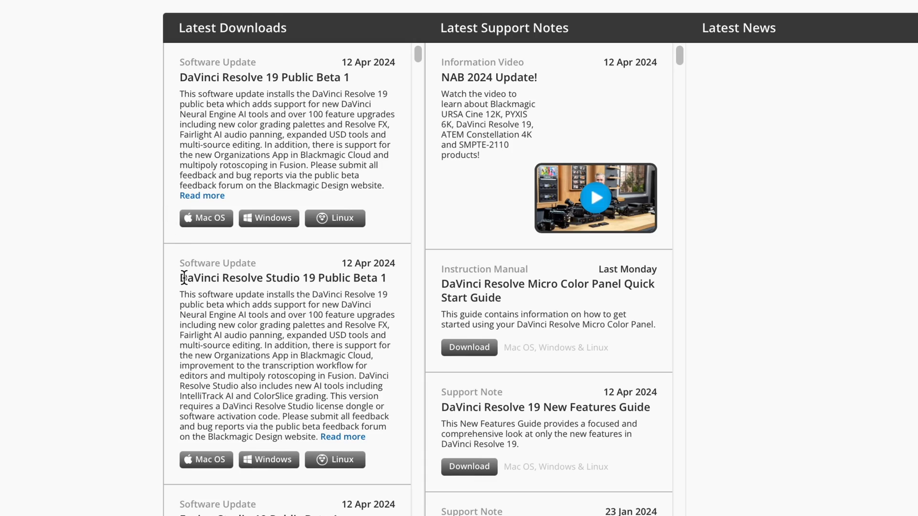
# Step: Highlight the DaVinci Resolve Studio title text on screen
pyautogui.moveTo(180, 277); pyautogui.dragTo(281, 277)
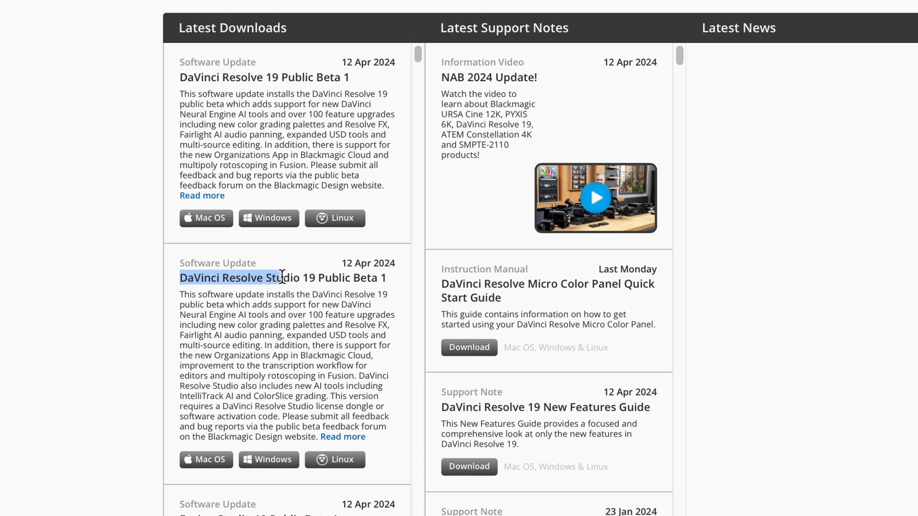
pyautogui.moveTo(281, 277); pyautogui.dragTo(386, 278)
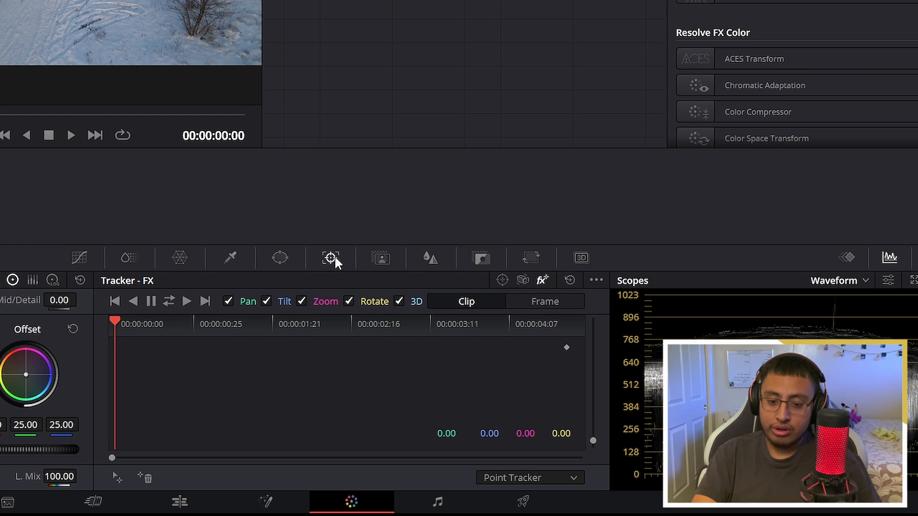
# Step: Set the Color page tracker to FX mode with IntelliTrack as the tracker type
pyautogui.click(502, 280)
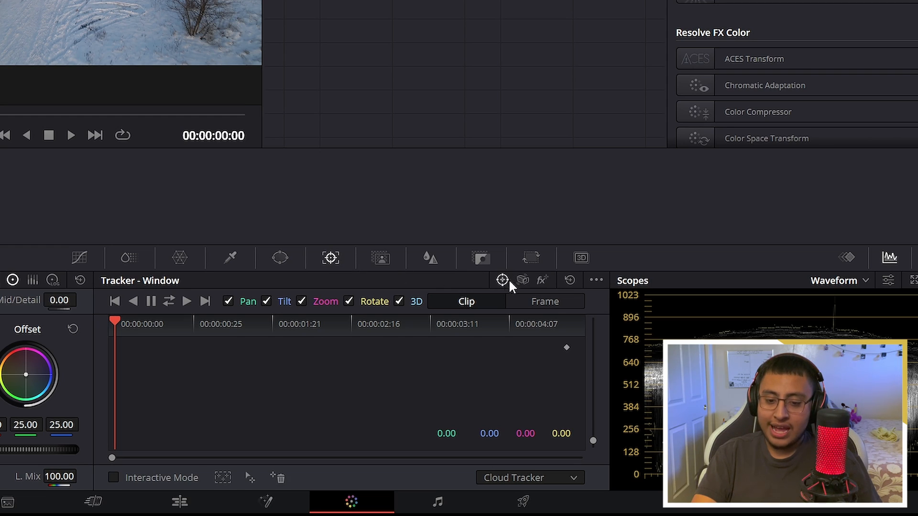
pyautogui.click(542, 280)
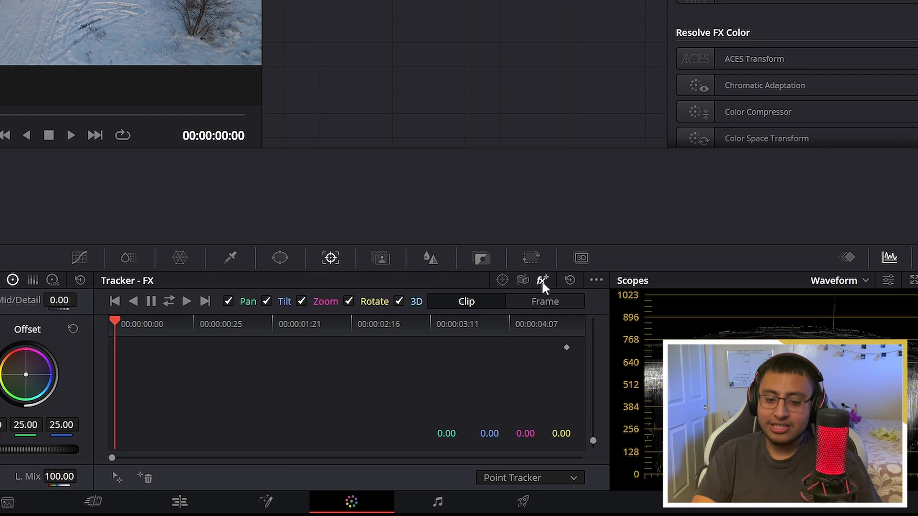
pyautogui.click(526, 478)
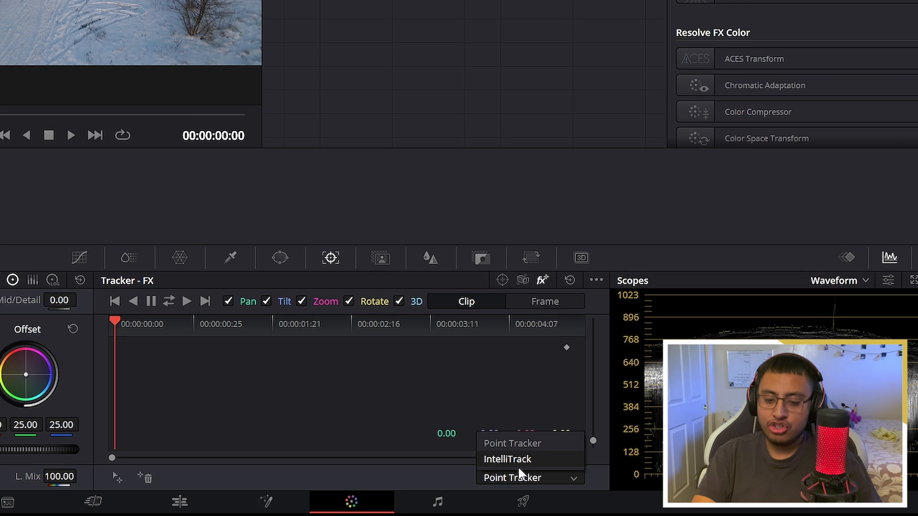
pyautogui.click(507, 459)
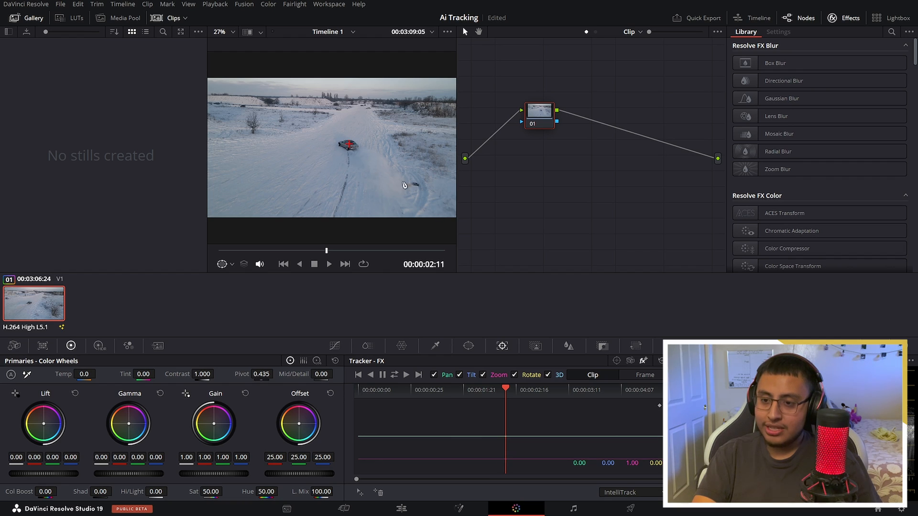
pyautogui.moveTo(419, 365)
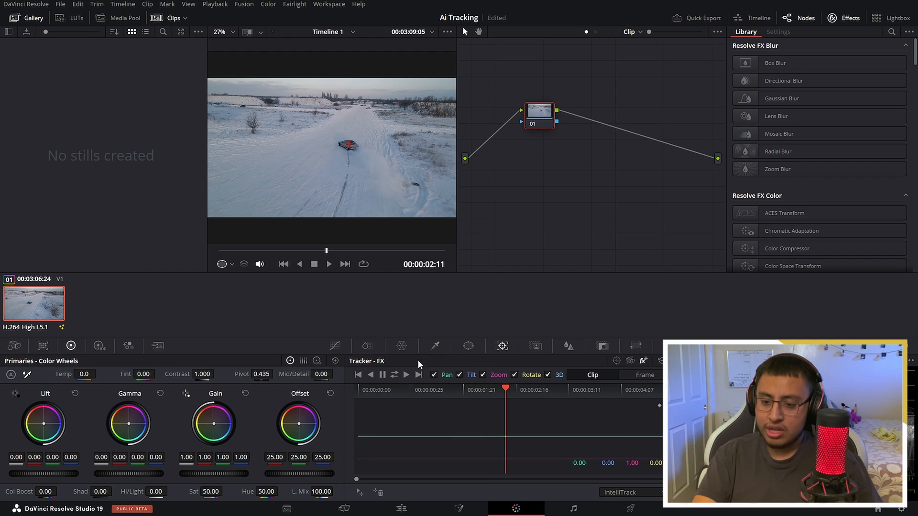
# Step: Track the car forward through the snowy drone clip and move to the Fusion page
pyautogui.click(394, 375)
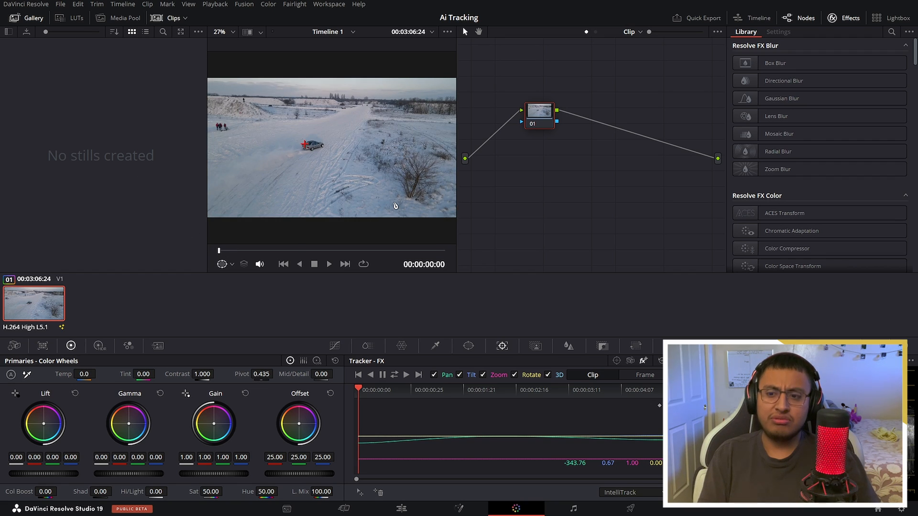
pyautogui.click(328, 264)
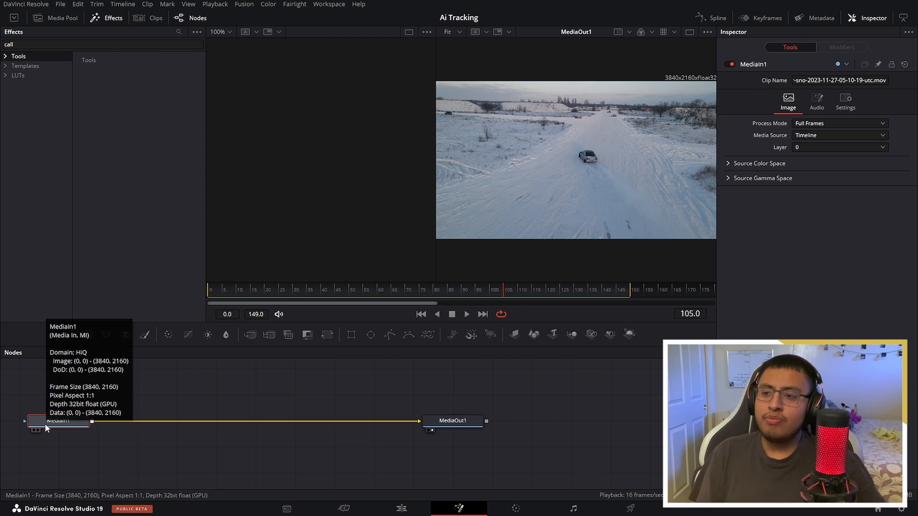
# Step: Add a Tracker node after MediaIn1 so it sits before MediaOut1
pyautogui.click(88, 44)
pyautogui.write('tracker')
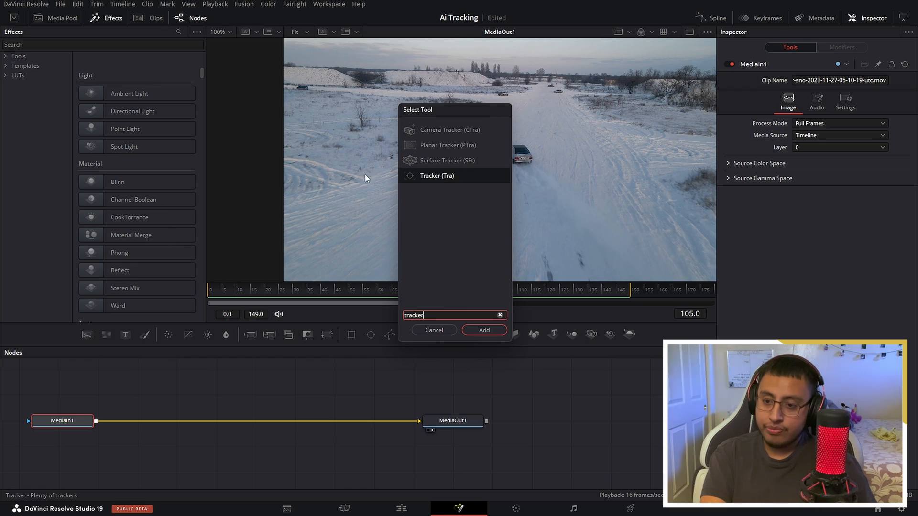
pyautogui.click(482, 330)
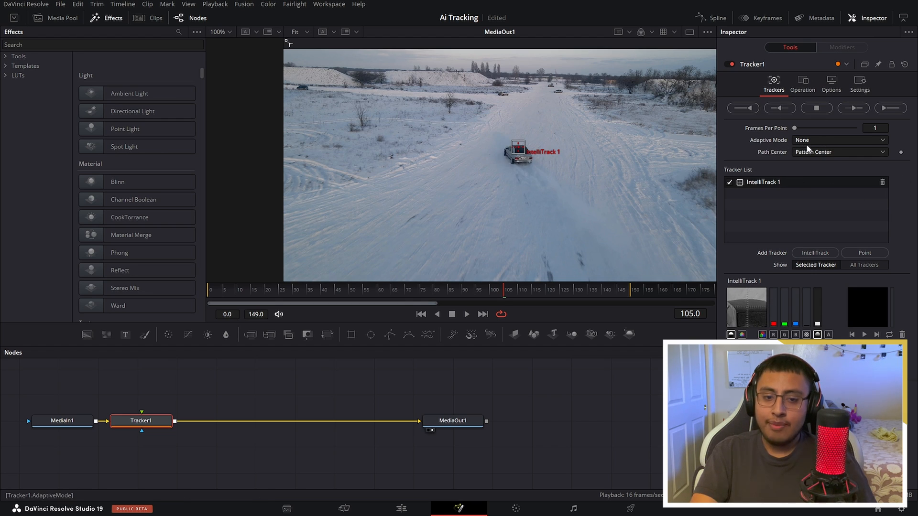
# Step: Set IntelliTrack 1 to adaptive mode Every Frame and path center Track Center (Append)
pyautogui.click(838, 152)
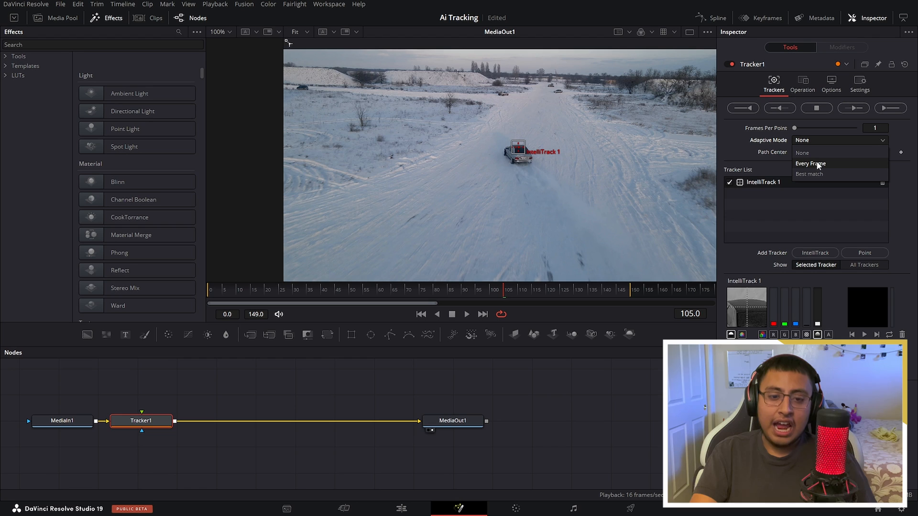
pyautogui.click(809, 163)
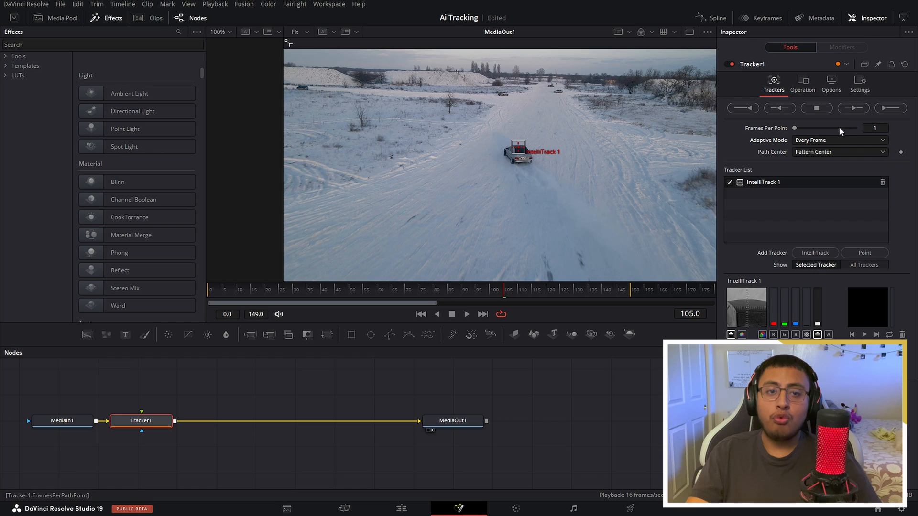
pyautogui.moveTo(847, 121)
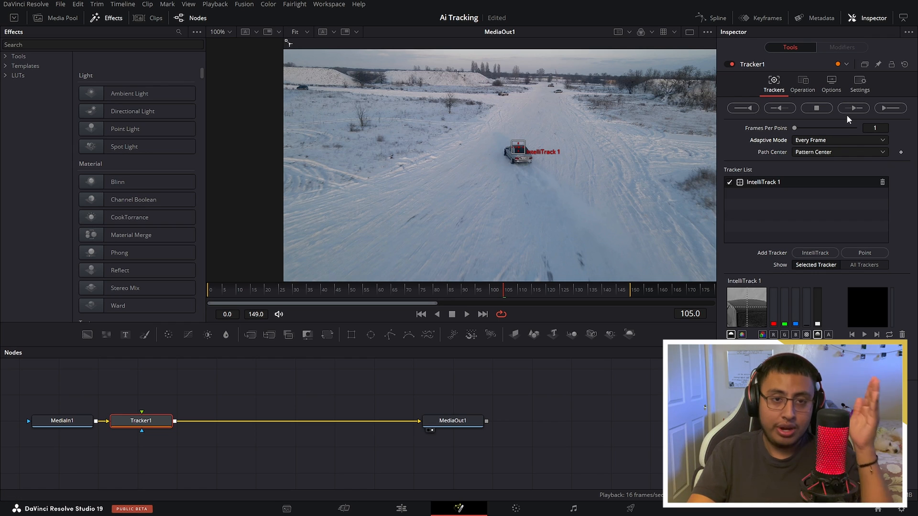
pyautogui.click(840, 152)
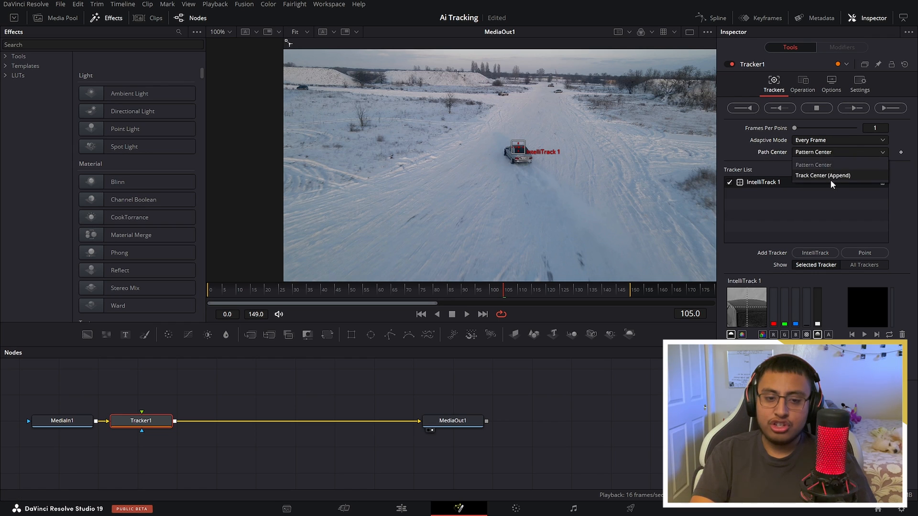
pyautogui.click(822, 175)
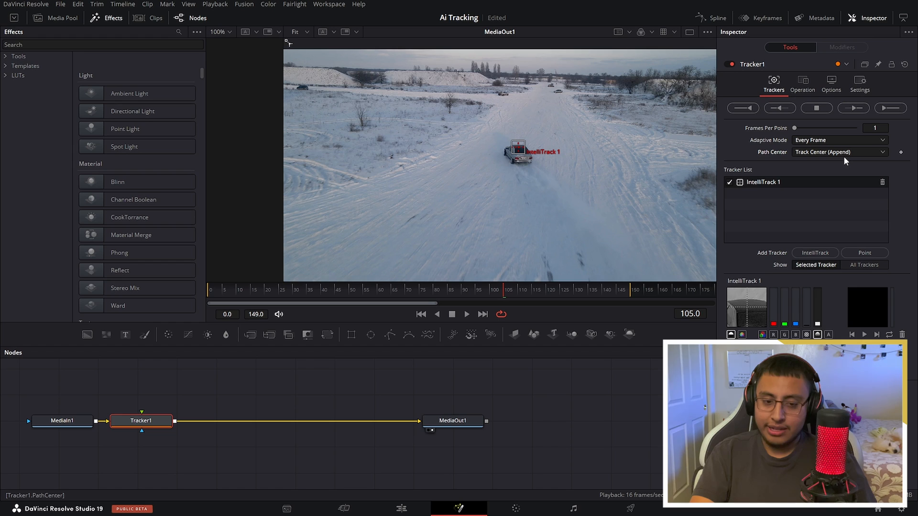
# Step: Set Tracker1's operation to Match Move and return to the Trackers controls
pyautogui.click(802, 85)
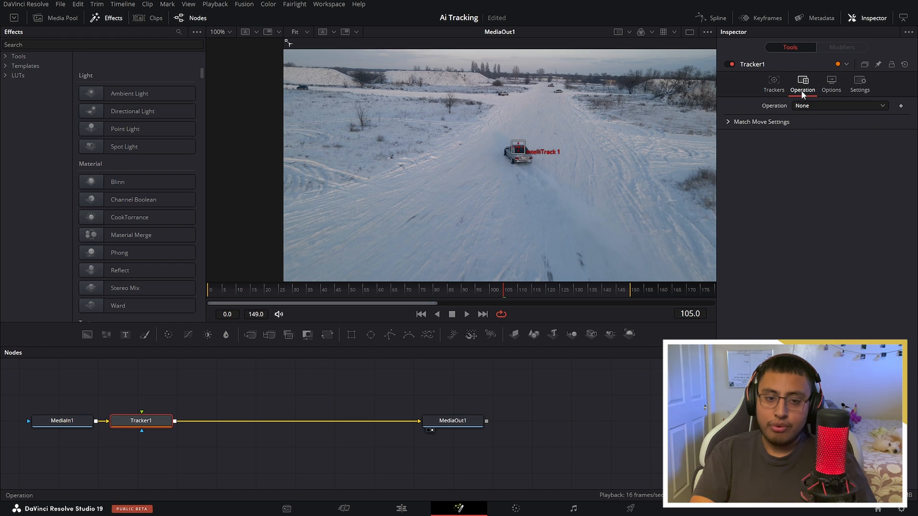
pyautogui.click(838, 106)
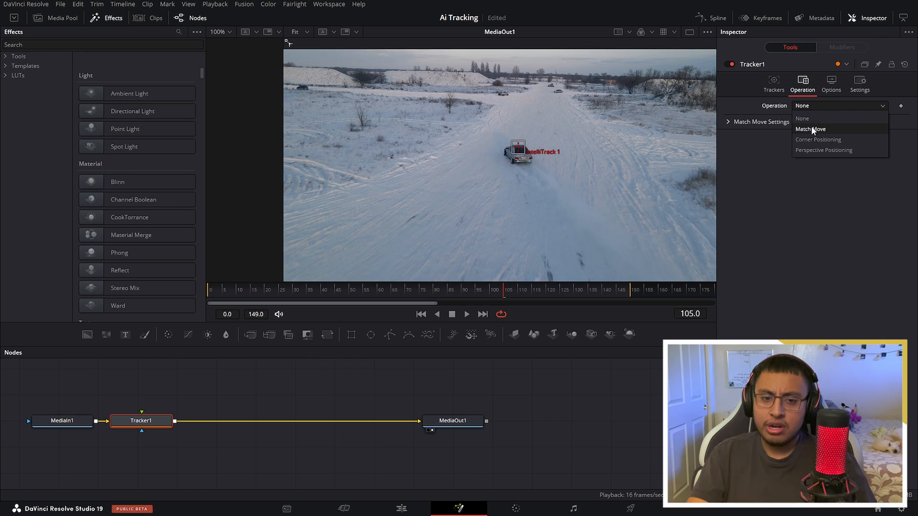
pyautogui.moveTo(827, 139)
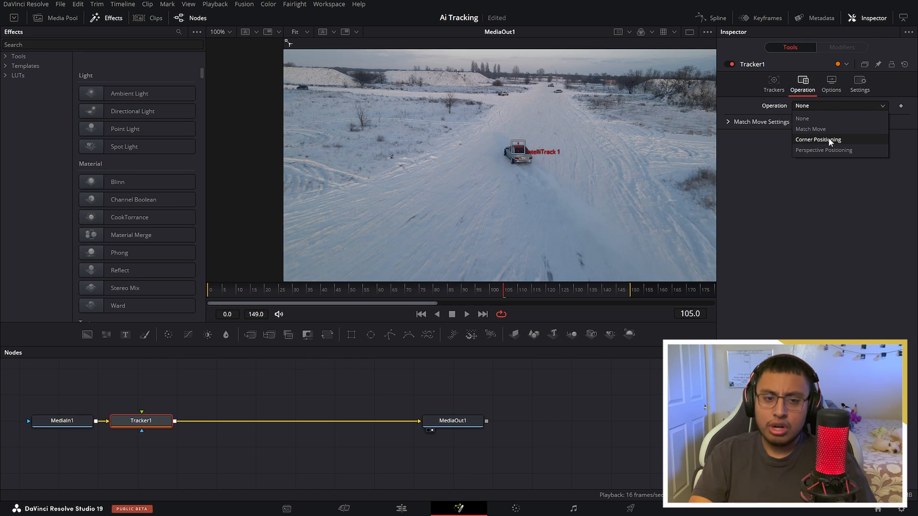
pyautogui.moveTo(816, 130)
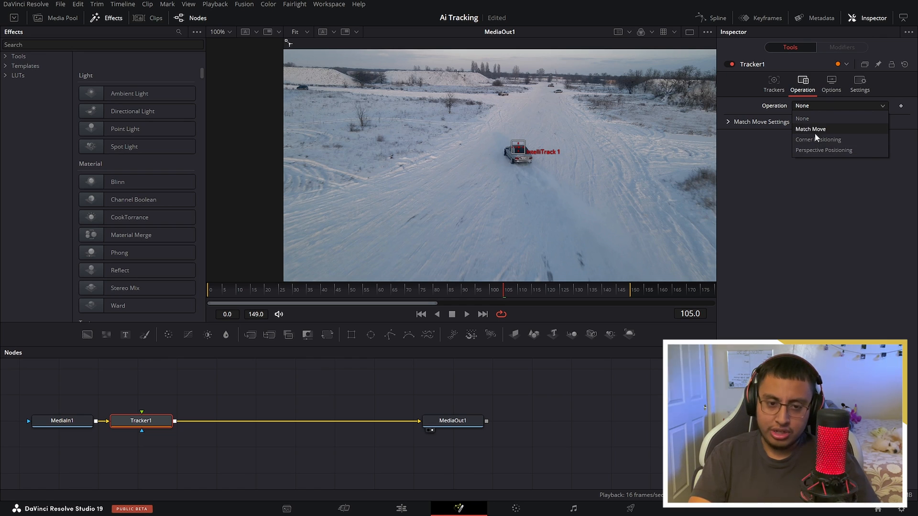
pyautogui.click(811, 129)
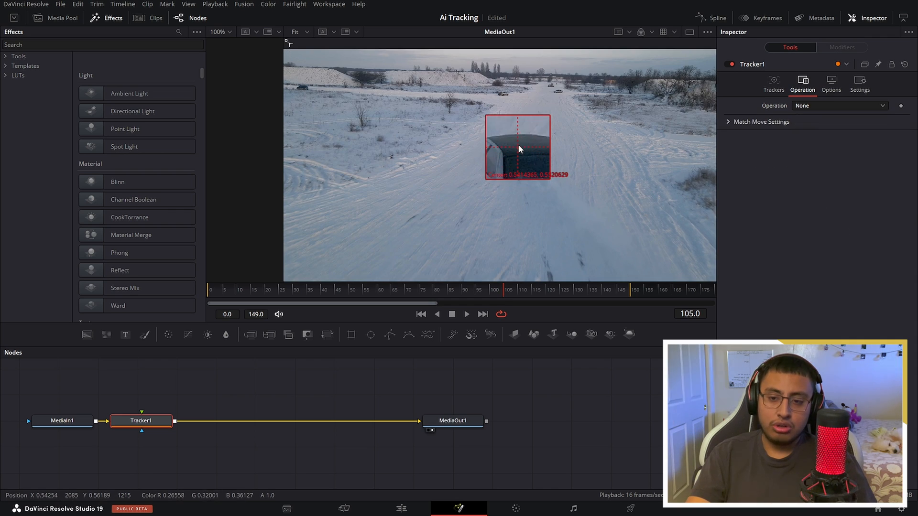
pyautogui.click(838, 106)
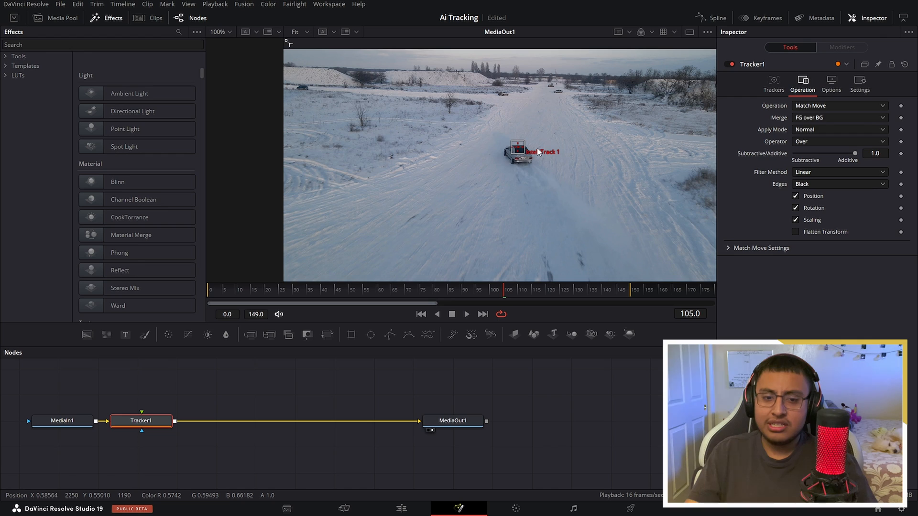
pyautogui.click(773, 82)
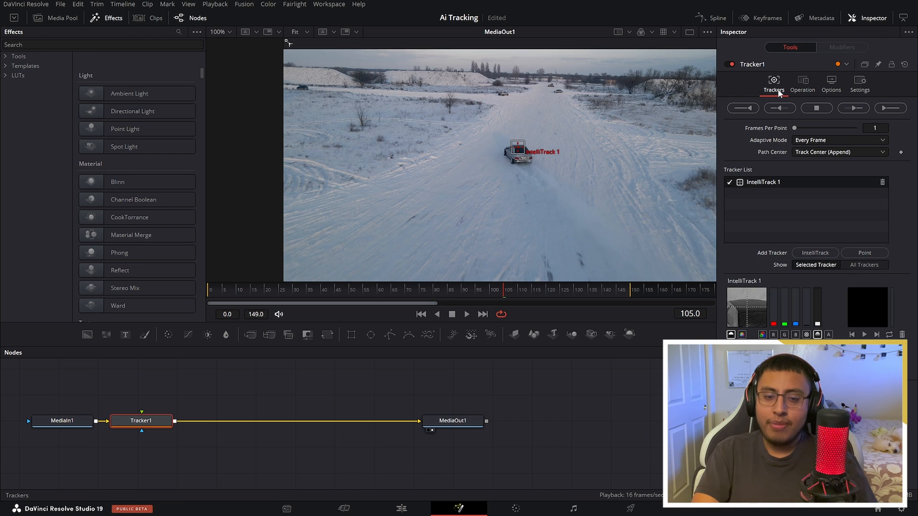
pyautogui.click(814, 252)
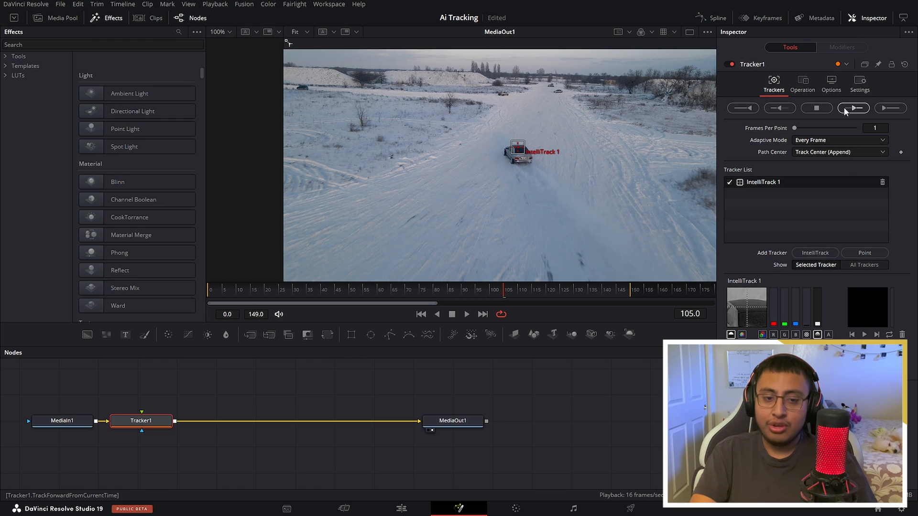
pyautogui.moveTo(851, 108)
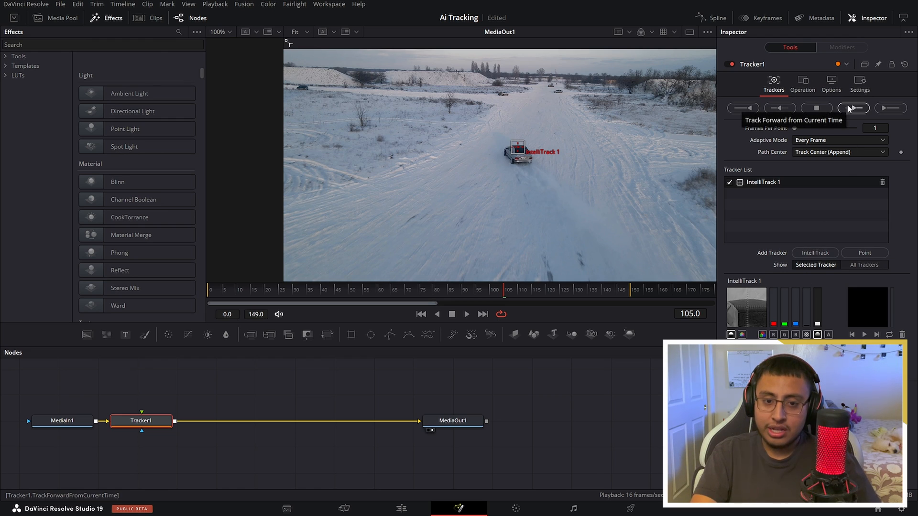
# Step: Track the car forward from frame 105 to the end, then reverse back to the first frame
pyautogui.click(852, 108)
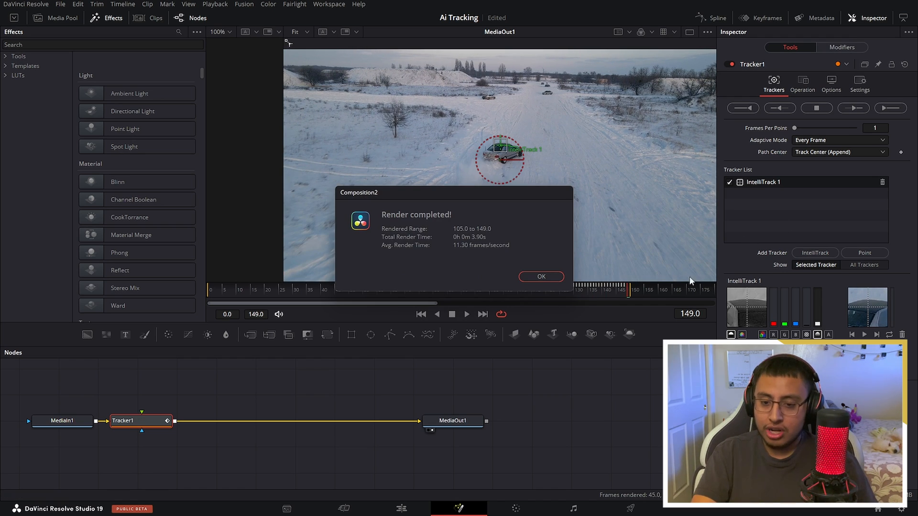
pyautogui.click(540, 277)
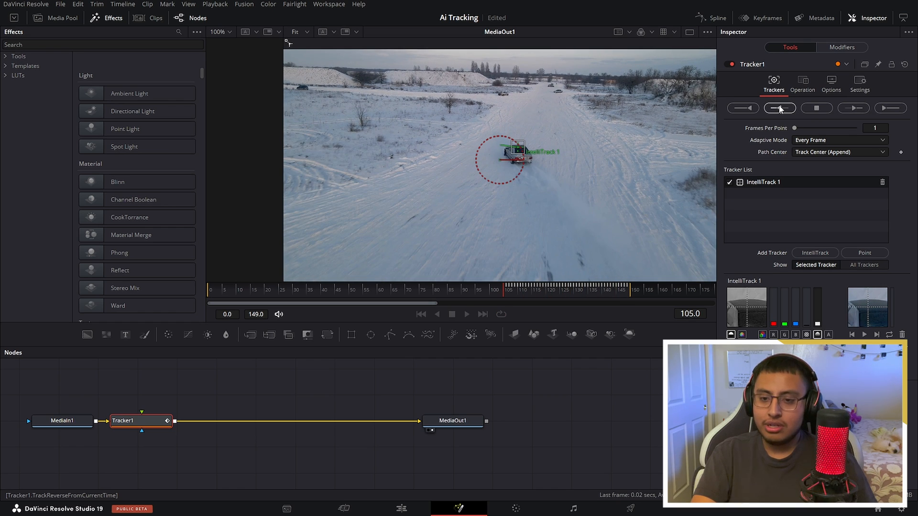
pyautogui.click(780, 108)
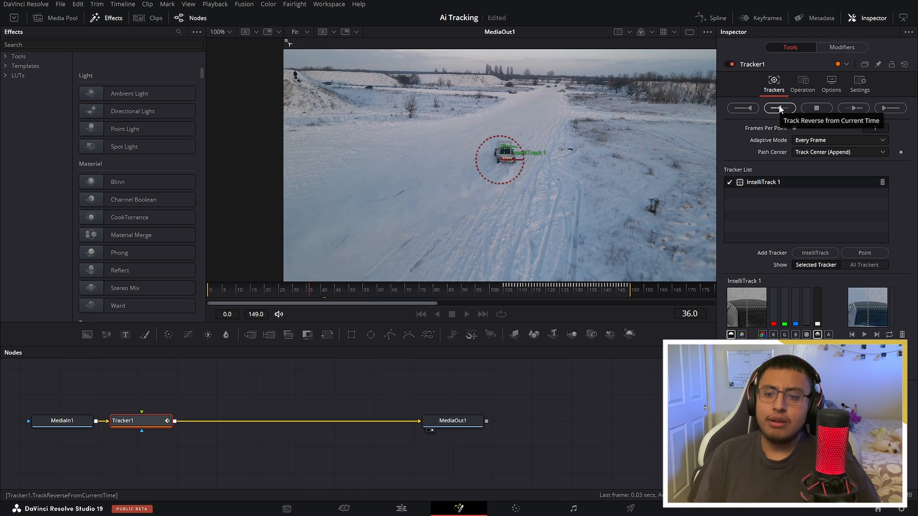
pyautogui.click(779, 108)
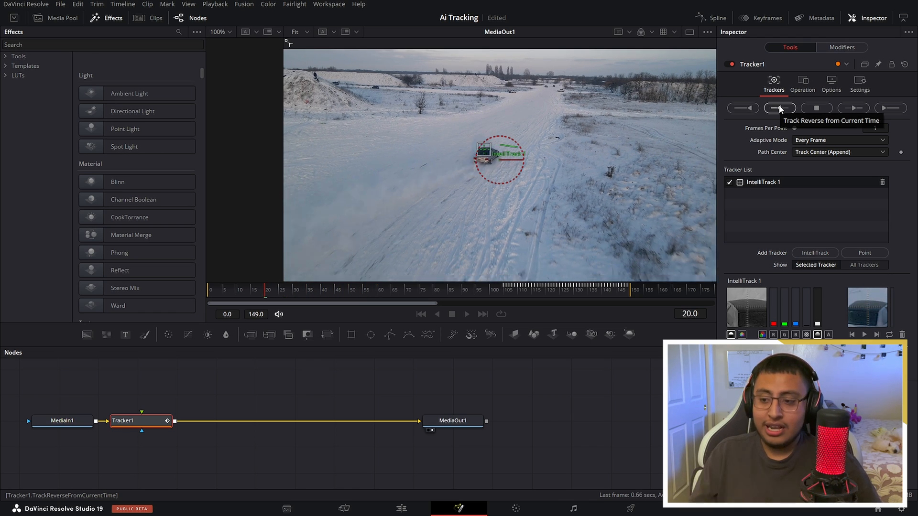
pyautogui.click(779, 108)
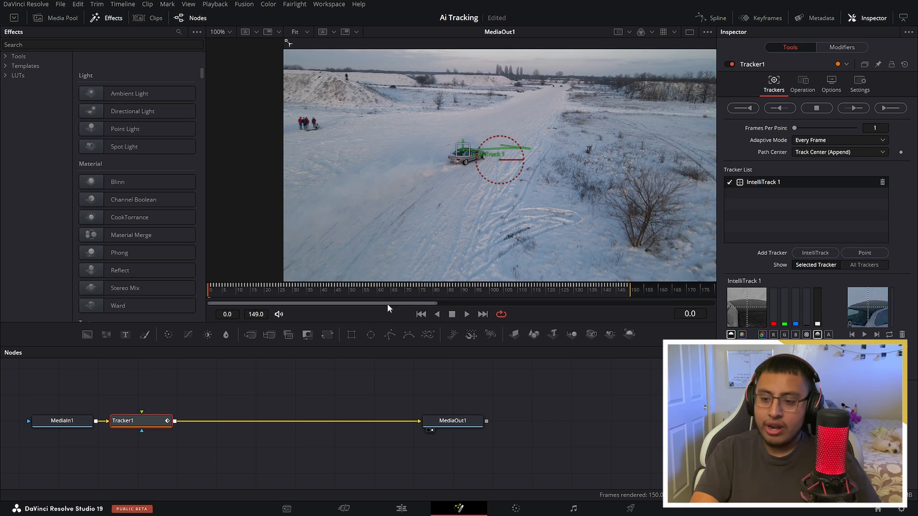
pyautogui.click(466, 314)
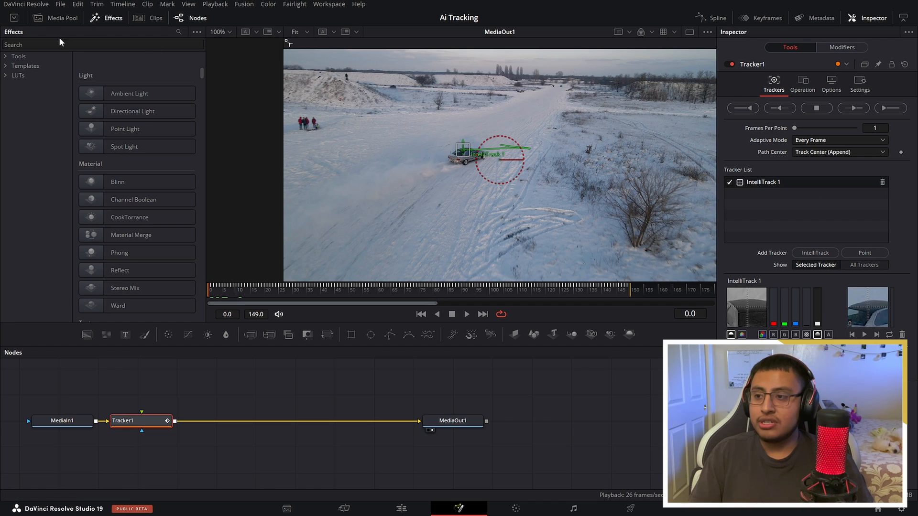
# Step: Add the Toko - Call-Out 01 title feeding a Transform node into Tracker1
pyautogui.write('call')
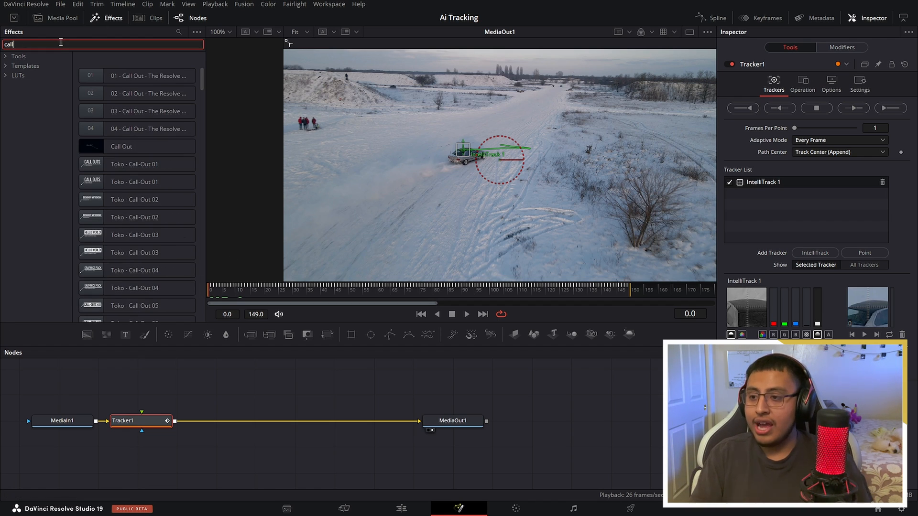
pyautogui.click(137, 164)
pyautogui.write('tranf')
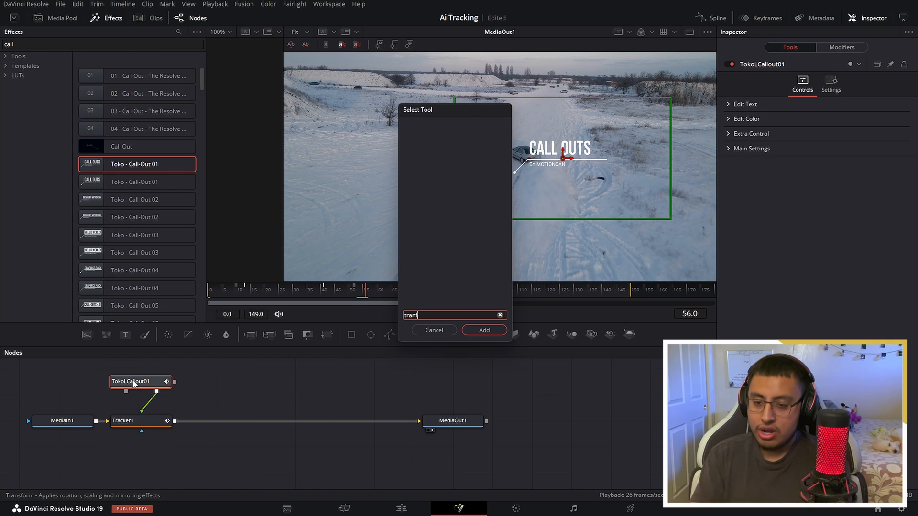
pyautogui.click(484, 330)
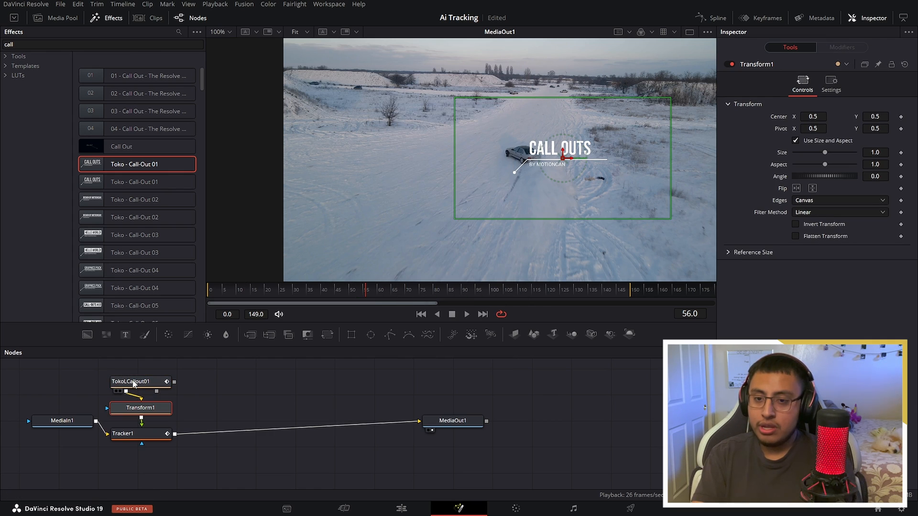
# Step: Move the callout's Transform center up and right so it sits just above the car
pyautogui.click(141, 407)
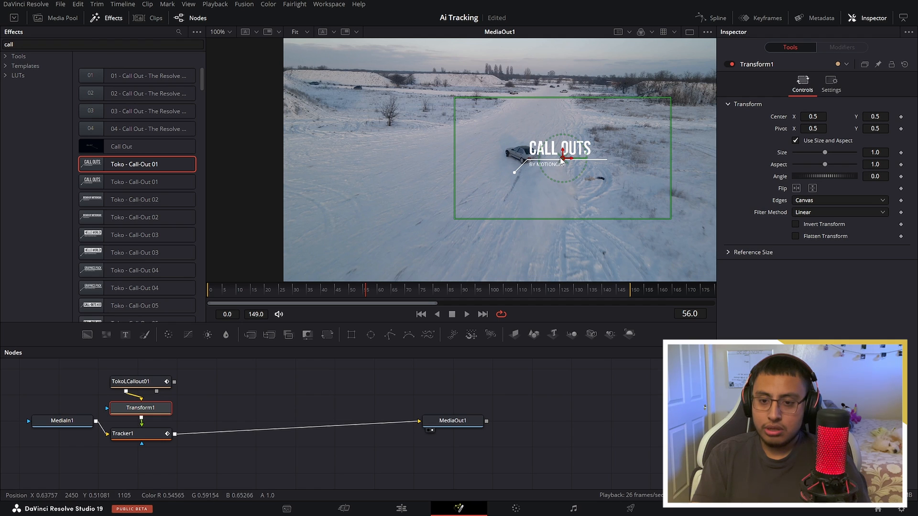
pyautogui.moveTo(561, 157); pyautogui.dragTo(575, 140)
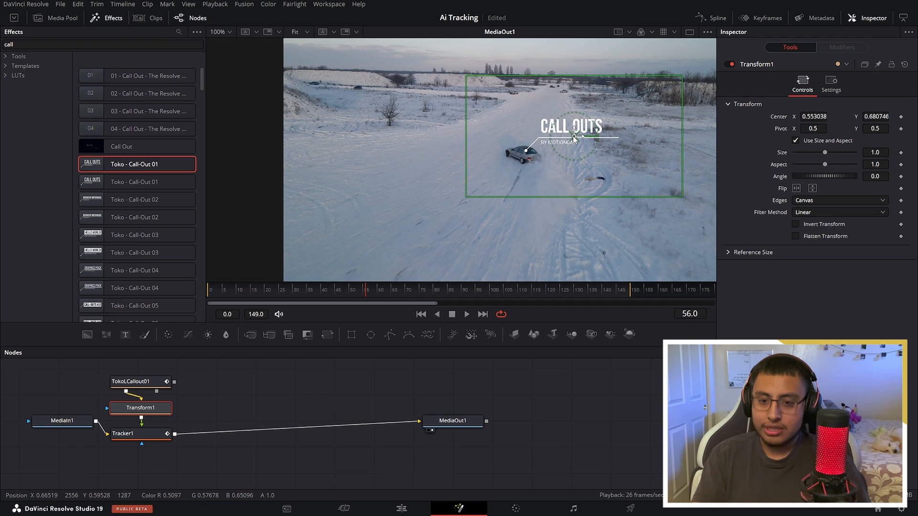
pyautogui.click(140, 381)
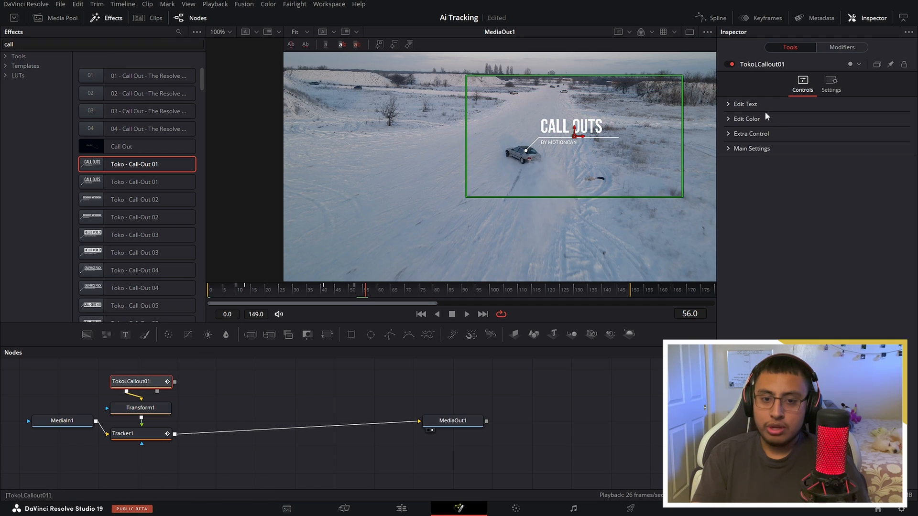
# Step: Retitle the callout 'Snow Drift' by Cachofilmz and colour the headline blue
pyautogui.click(744, 103)
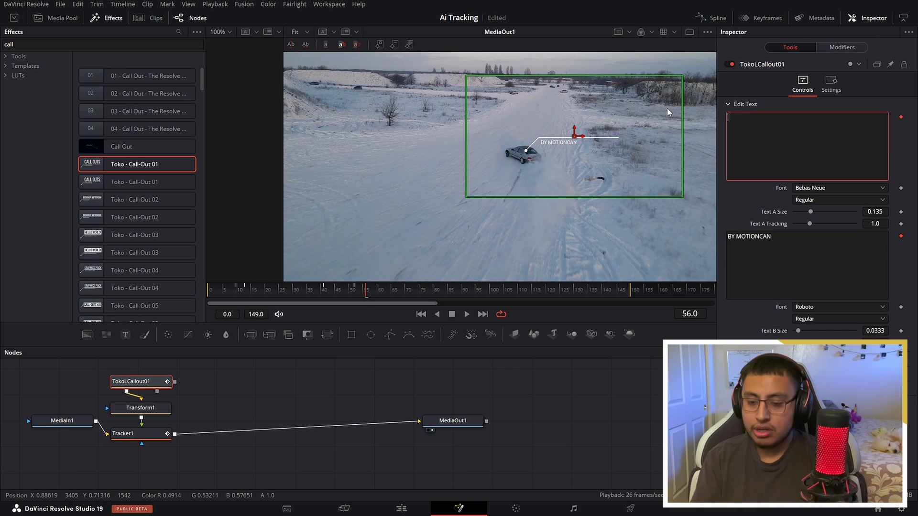
pyautogui.write('Snow')
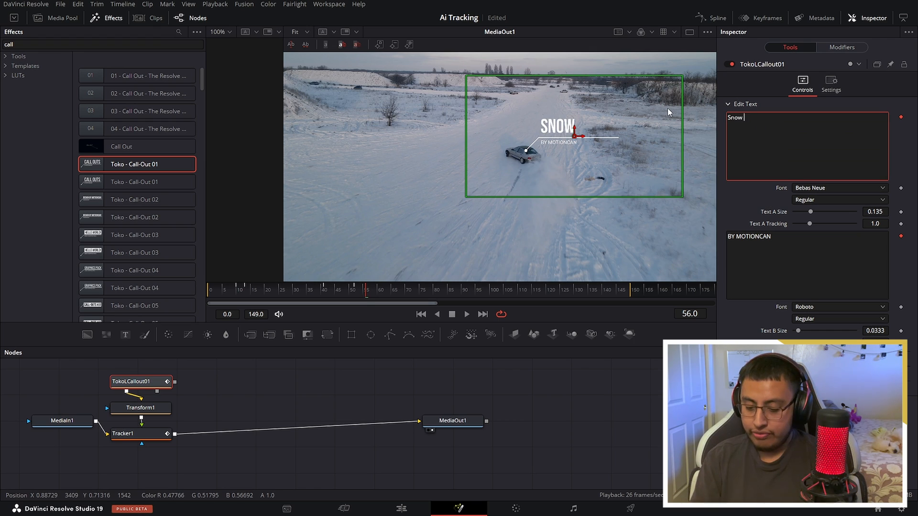
pyautogui.write('Drift')
pyautogui.click(807, 264)
pyautogui.write('BY CACHOF')
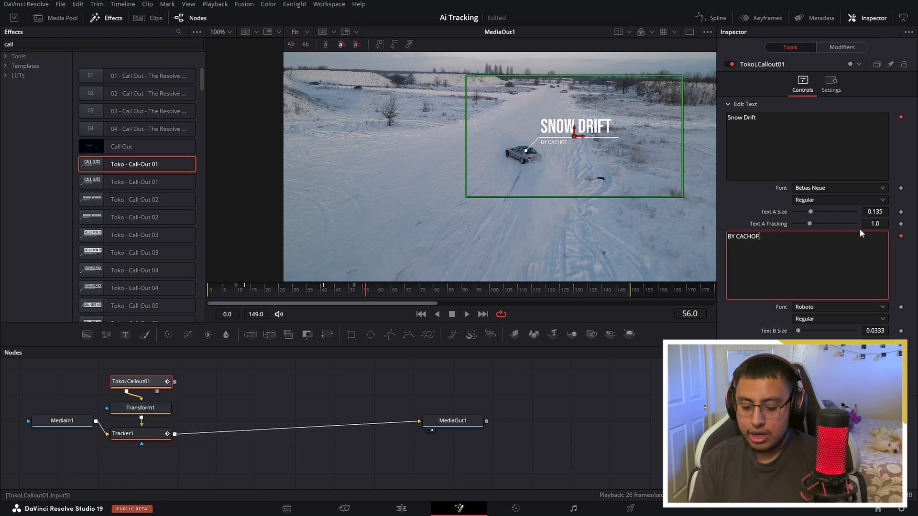
pyautogui.write('ILMZ')
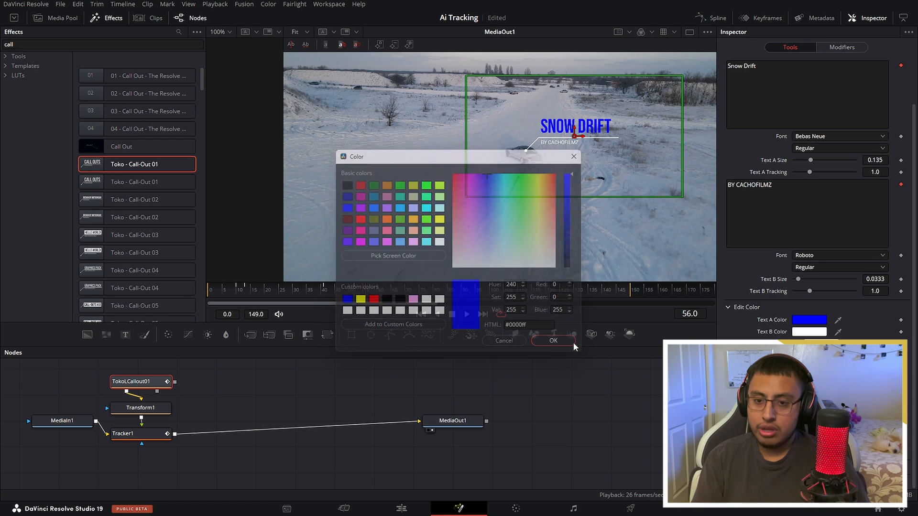
pyautogui.click(553, 340)
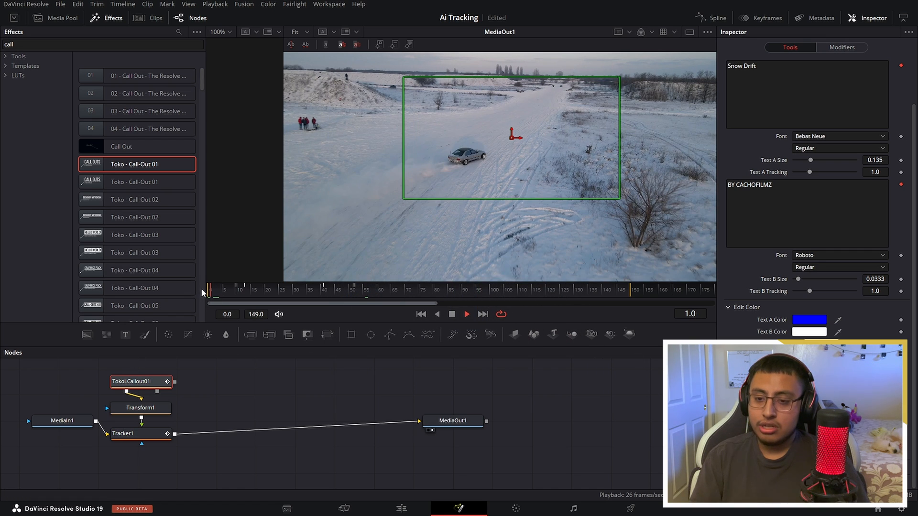